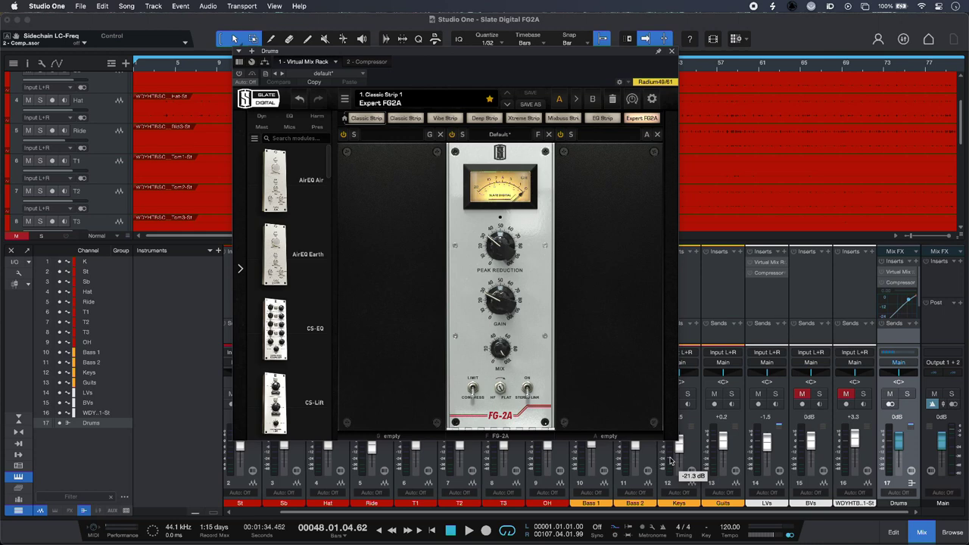
Step: Show the Drums channel's stock Compressor in place of the Virtual Mix Rack FG-2A
left_click(358, 61)
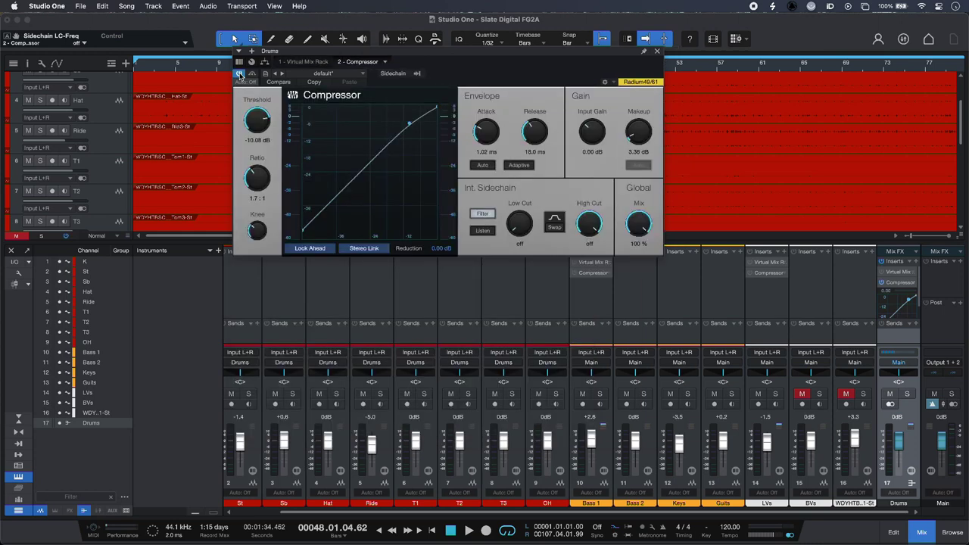
Step: Start playback and lower the Drums Compressor threshold to about -30 dB
left_click(469, 530)
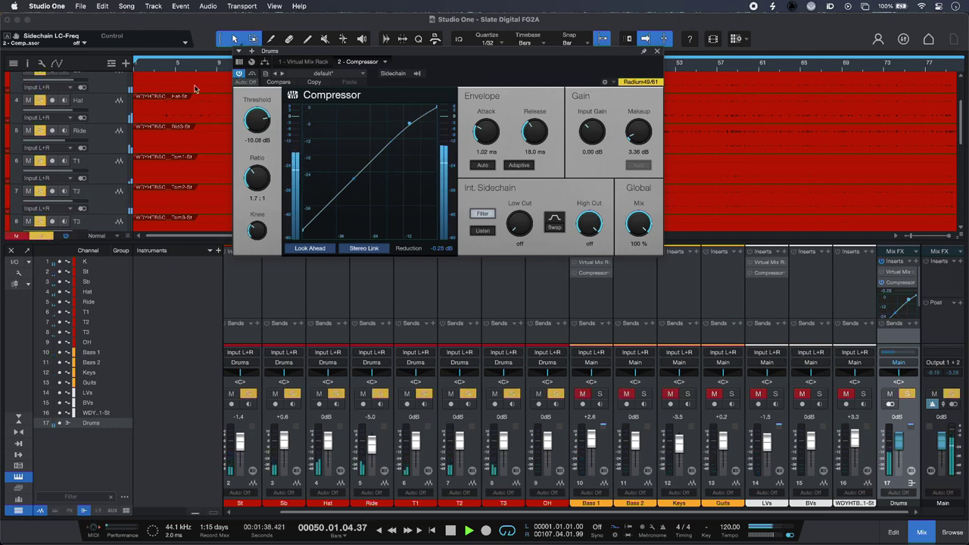
left_click_drag(258, 118, 257, 121)
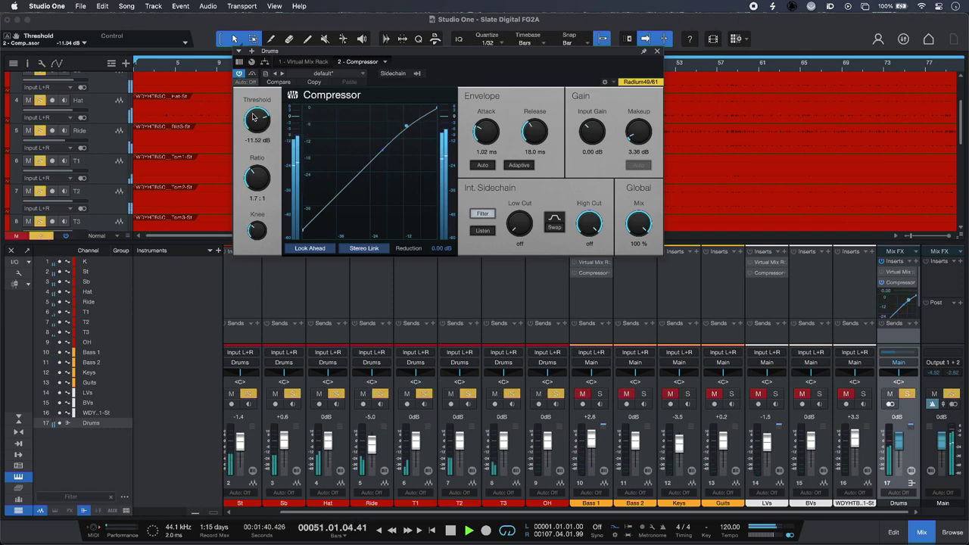
left_click_drag(256, 118, 256, 125)
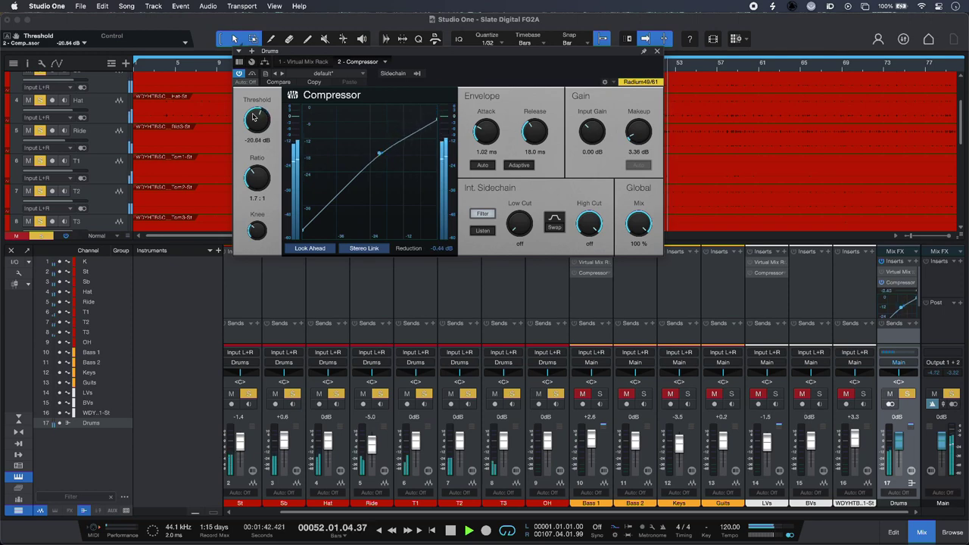
left_click_drag(256, 118, 256, 133)
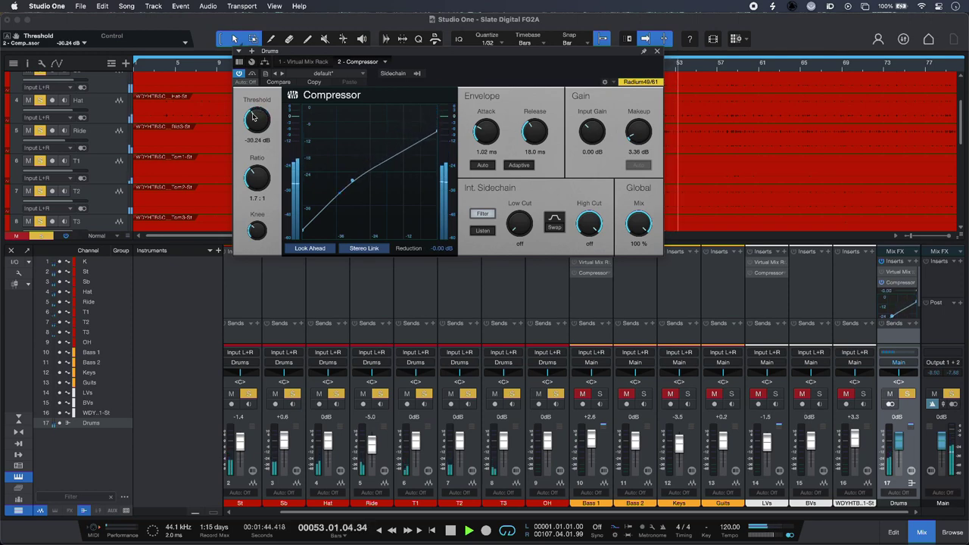
left_click_drag(256, 120, 254, 124)
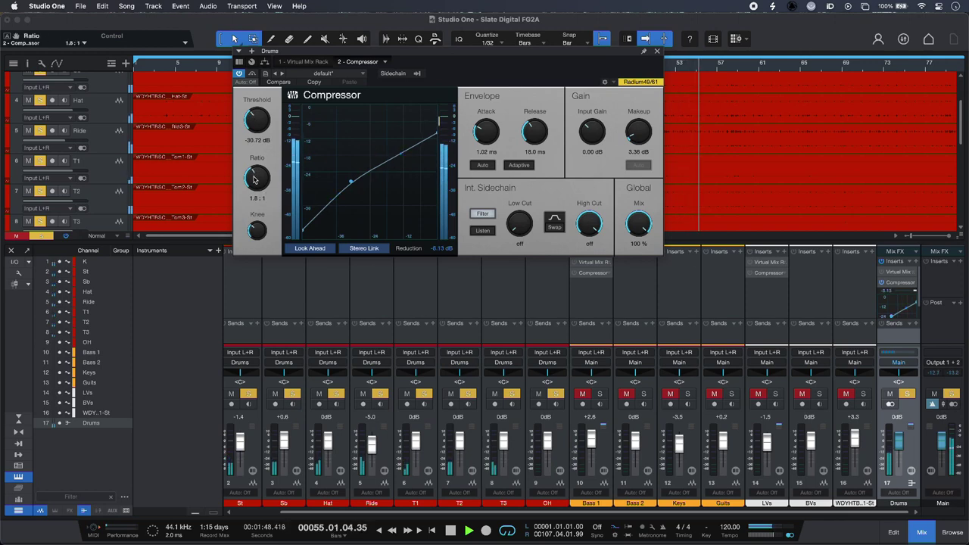
Step: Raise the Drums compression ratio to roughly 4:1
left_click_drag(258, 179, 261, 159)
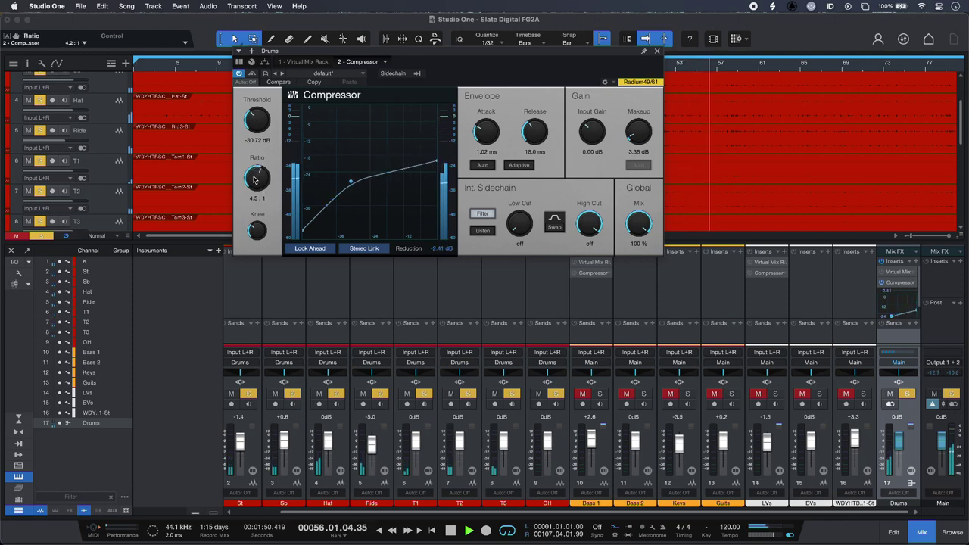
left_click_drag(258, 179, 258, 182)
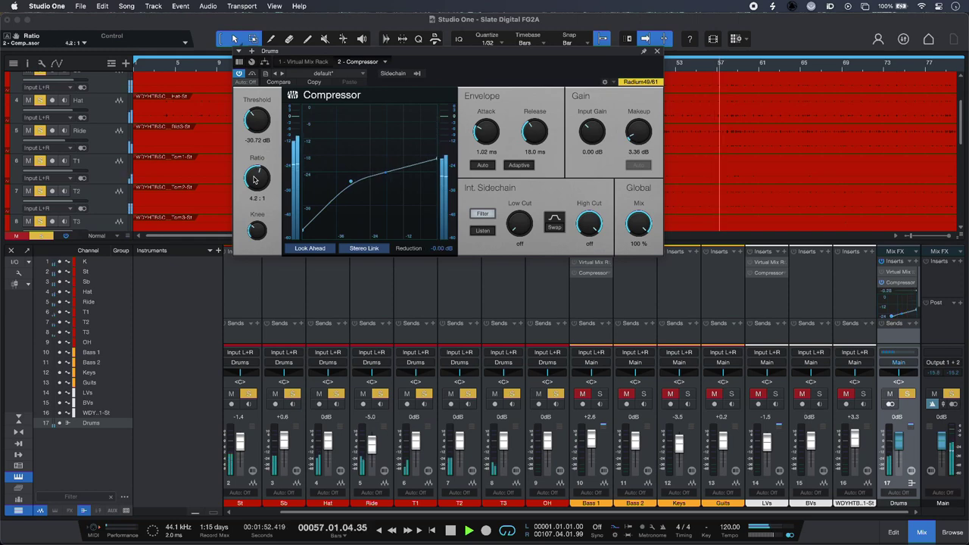
left_click_drag(257, 179, 258, 164)
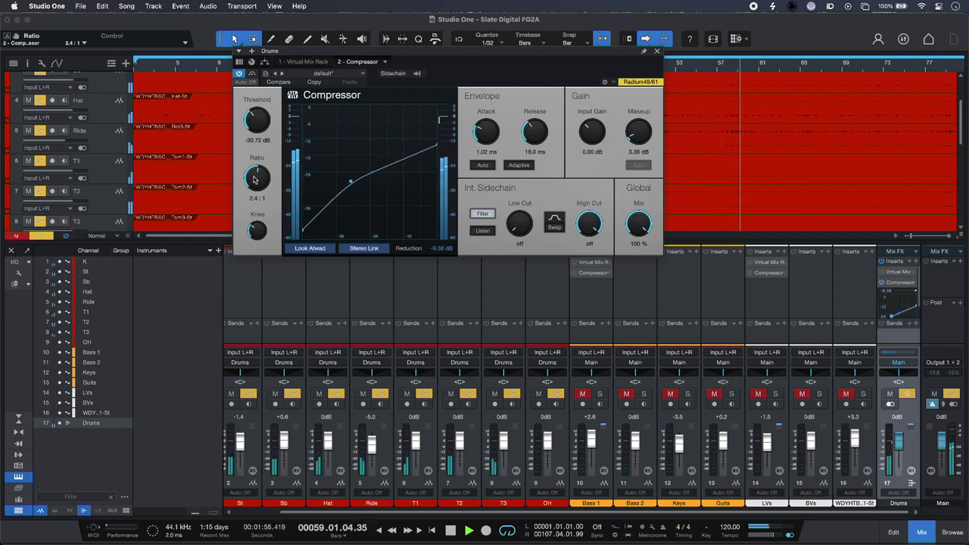
left_click_drag(258, 178, 258, 164)
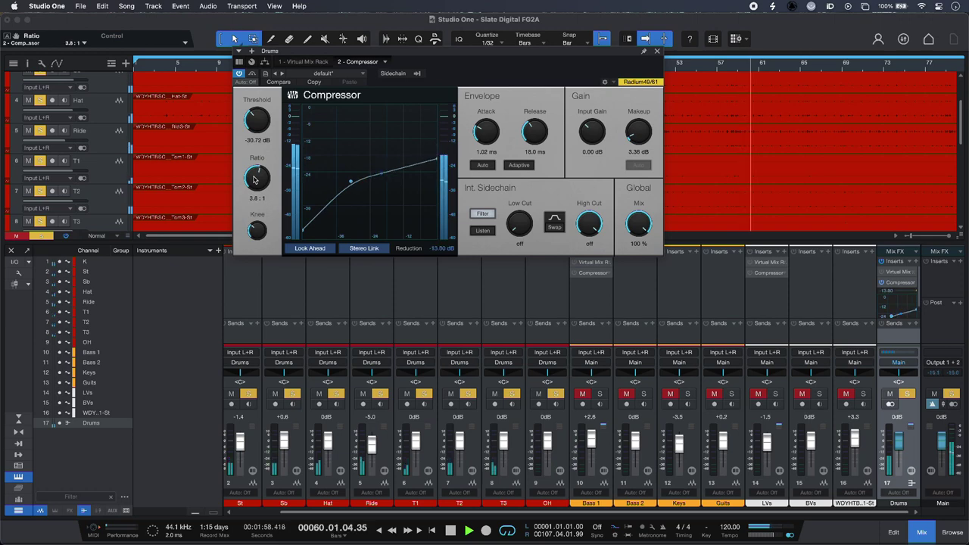
left_click_drag(258, 179, 257, 159)
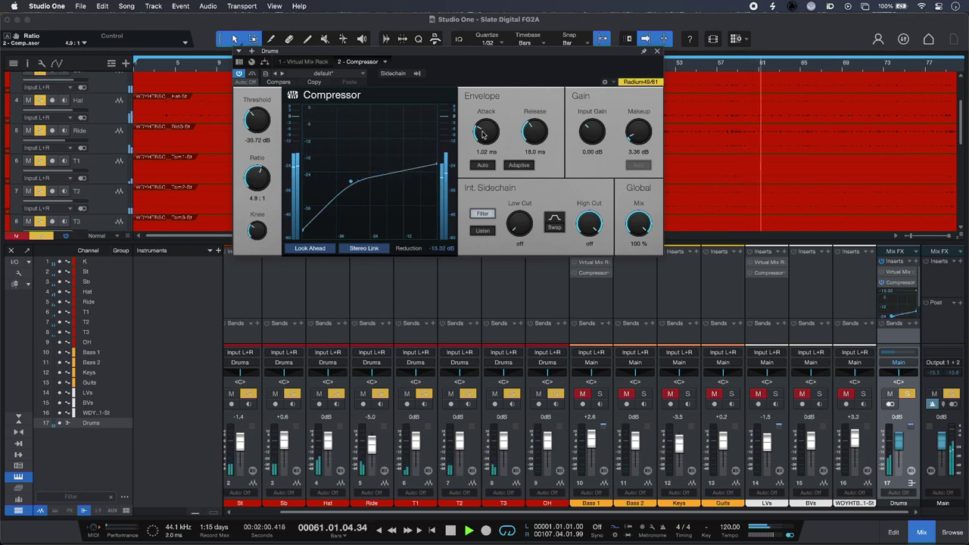
Step: Give the Drums Compressor a slower attack and a longer release
left_click_drag(486, 130, 488, 127)
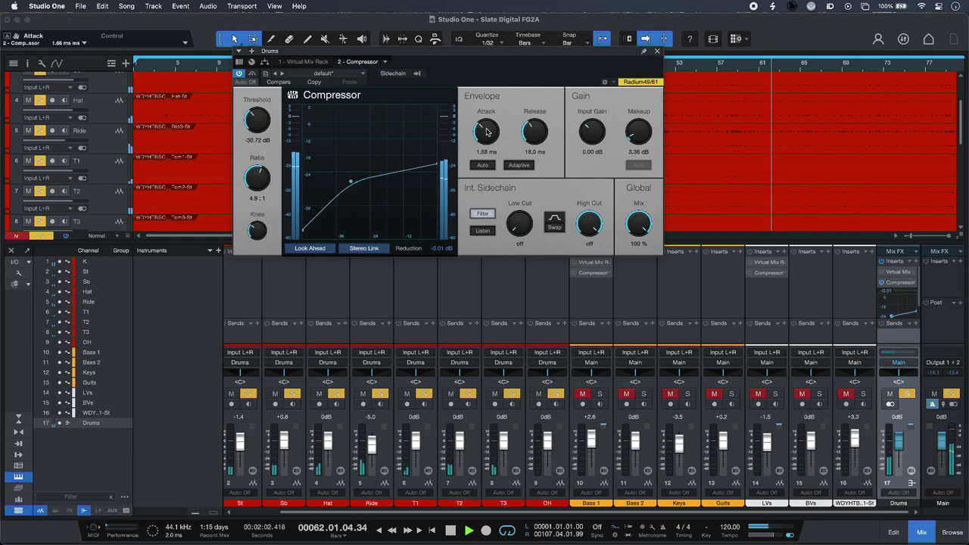
left_click_drag(486, 130, 487, 118)
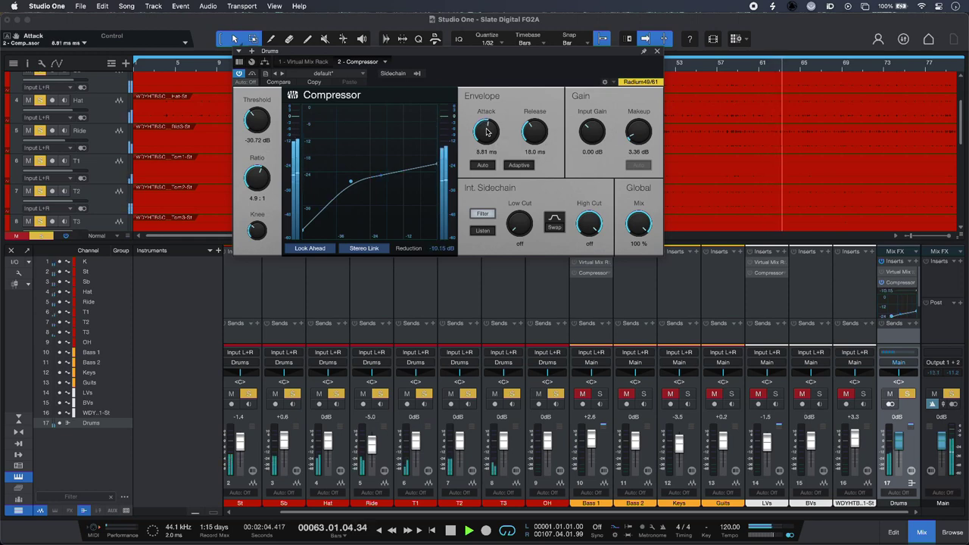
left_click_drag(486, 130, 486, 114)
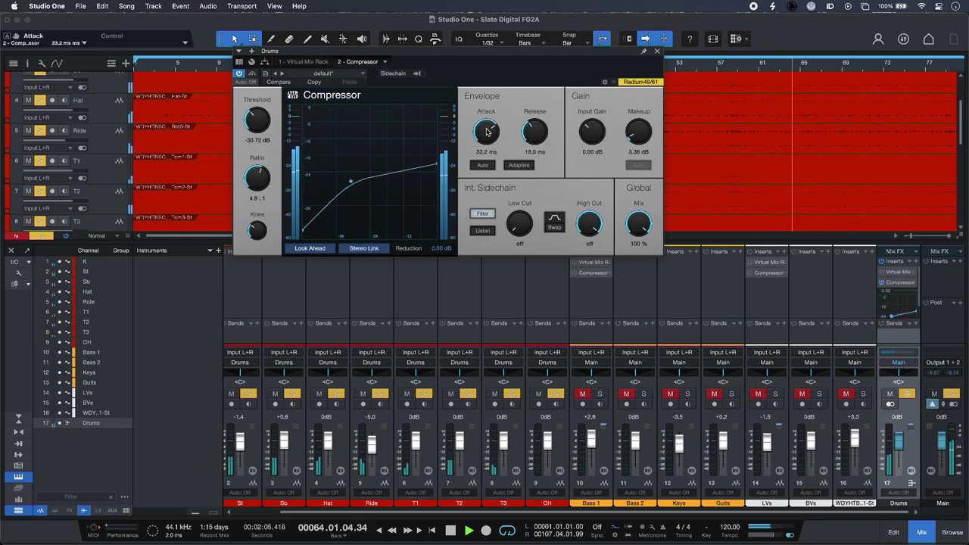
left_click_drag(488, 132, 487, 114)
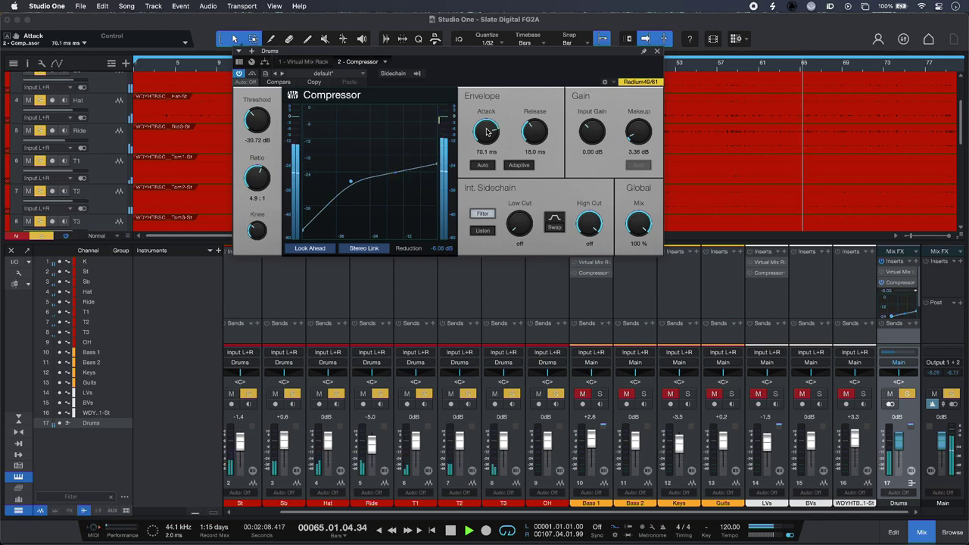
left_click_drag(486, 130, 486, 139)
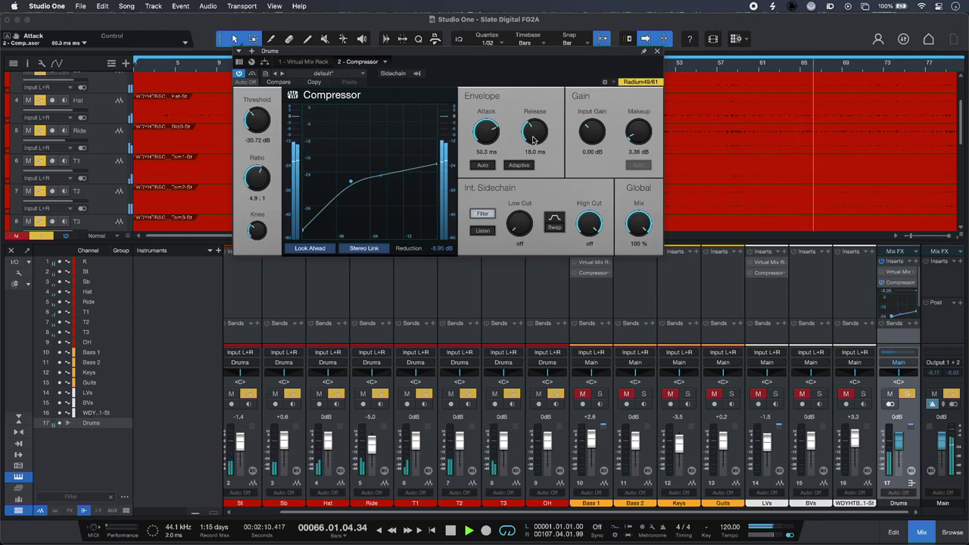
left_click_drag(536, 130, 536, 114)
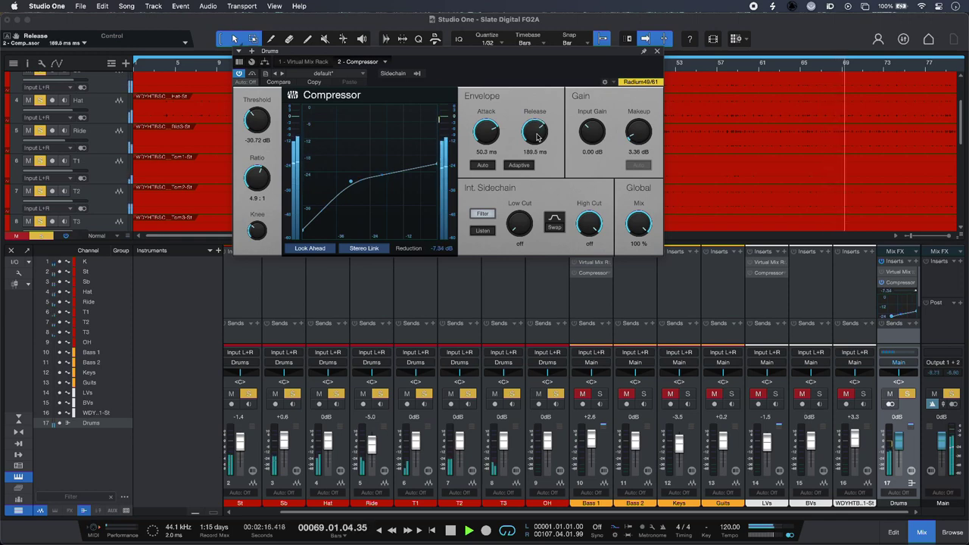
left_click_drag(536, 132, 536, 125)
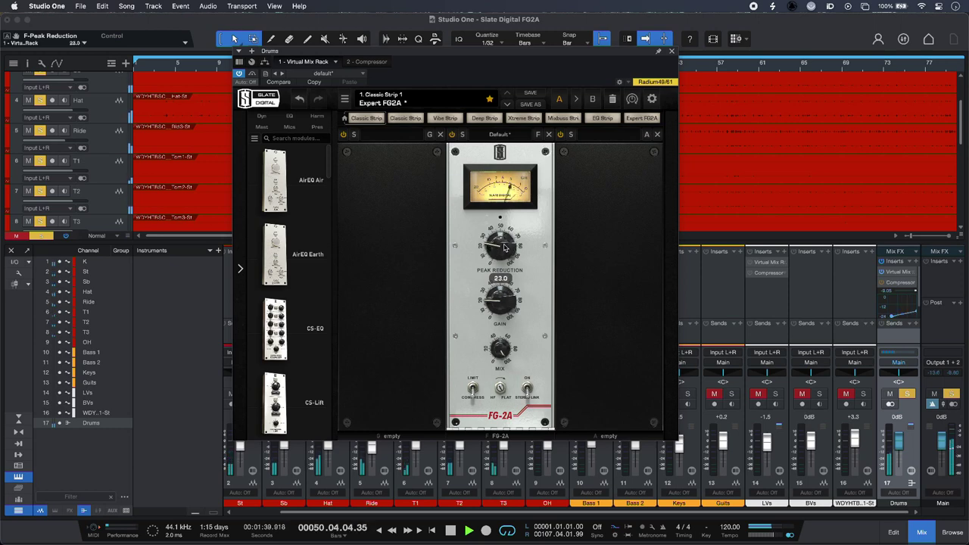
Step: Set the Drums FG-2A peak reduction and output gain
left_click_drag(500, 243, 503, 234)
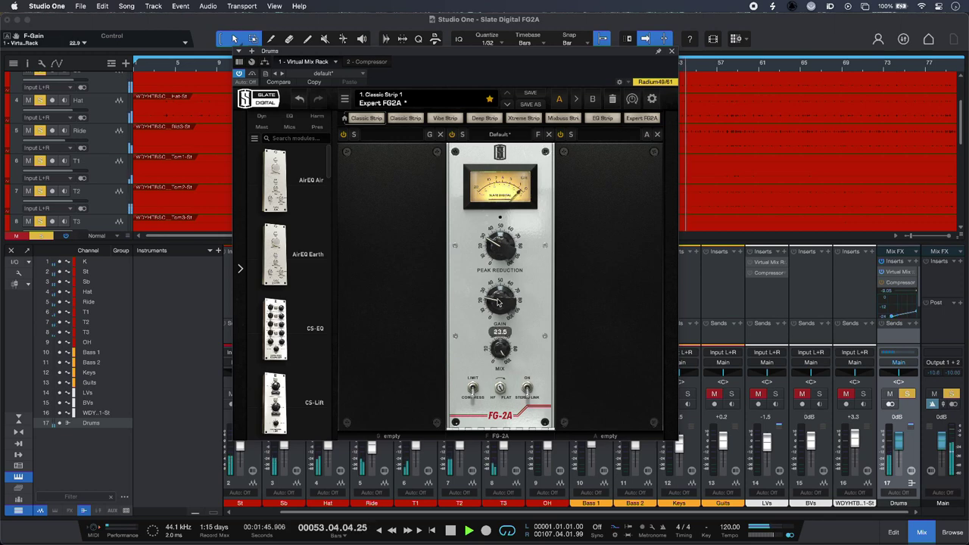
left_click_drag(500, 301, 500, 295)
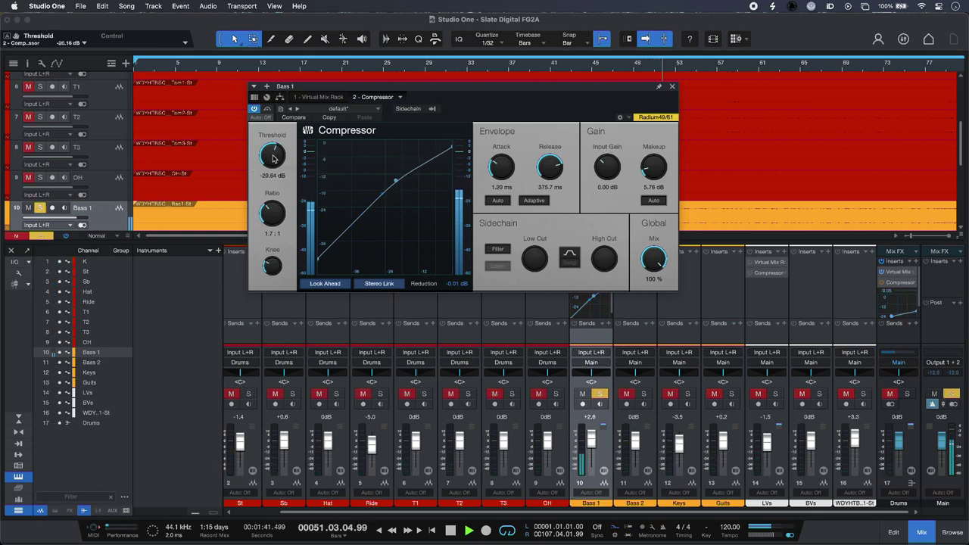
Step: Lower the Bass 1 Compressor threshold toward -36 dB and raise the ratio to 2.7:1
left_click_drag(273, 155, 273, 167)
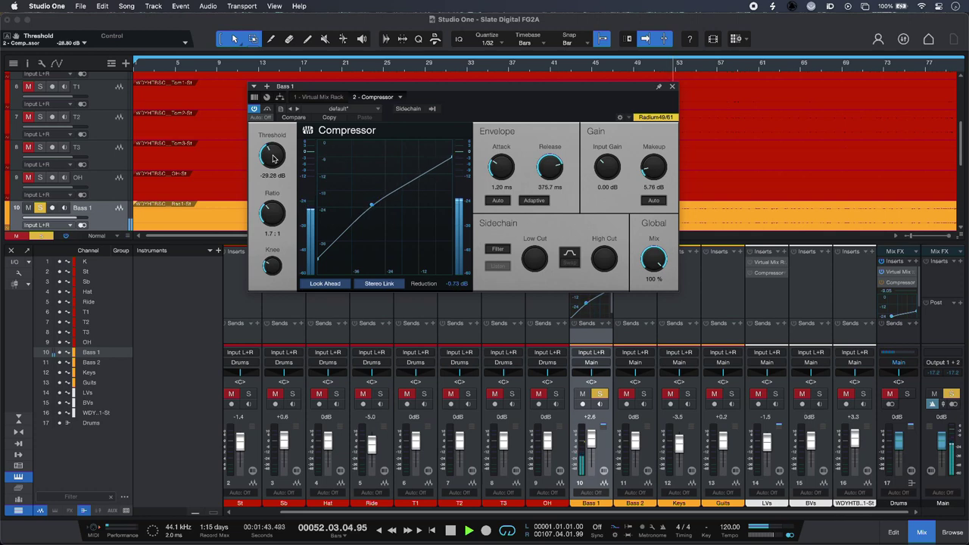
left_click_drag(272, 154, 272, 163)
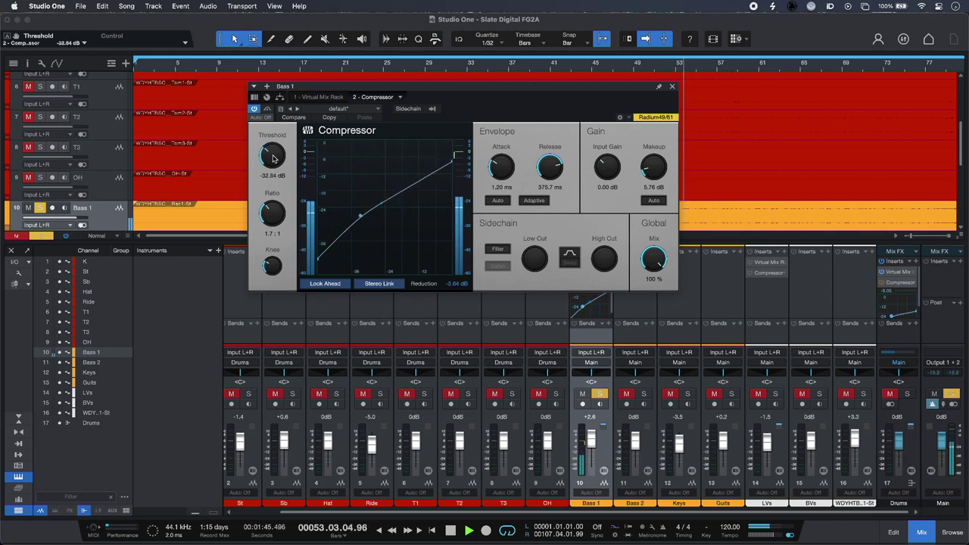
left_click_drag(273, 156, 273, 167)
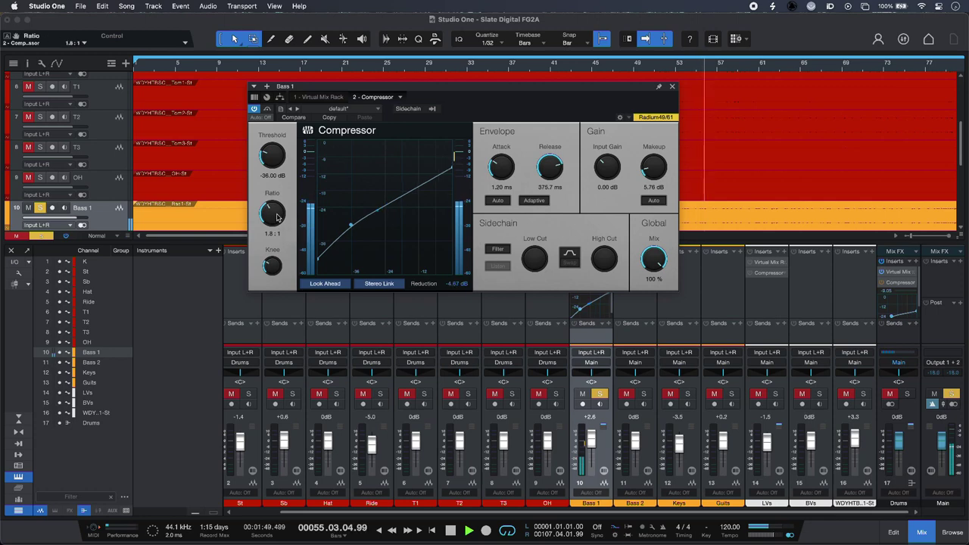
left_click_drag(272, 212, 274, 205)
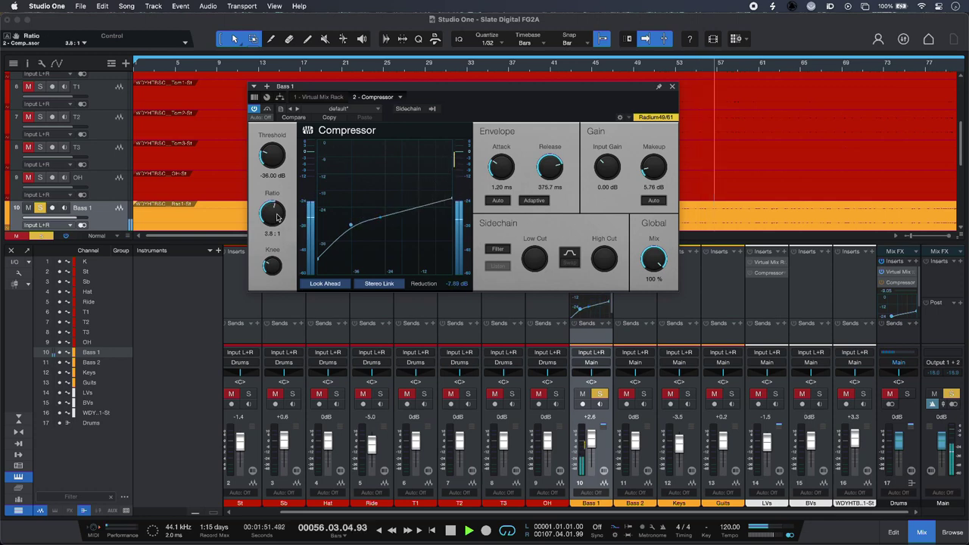
left_click_drag(272, 215, 271, 219)
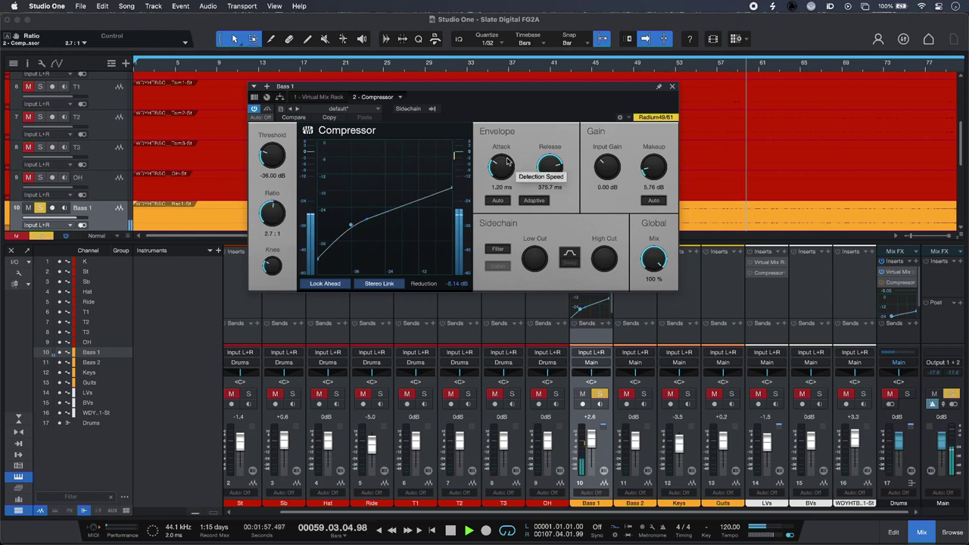
Step: Lengthen the Bass 1 Compressor attack to about 11.3 ms
left_click_drag(501, 165, 501, 151)
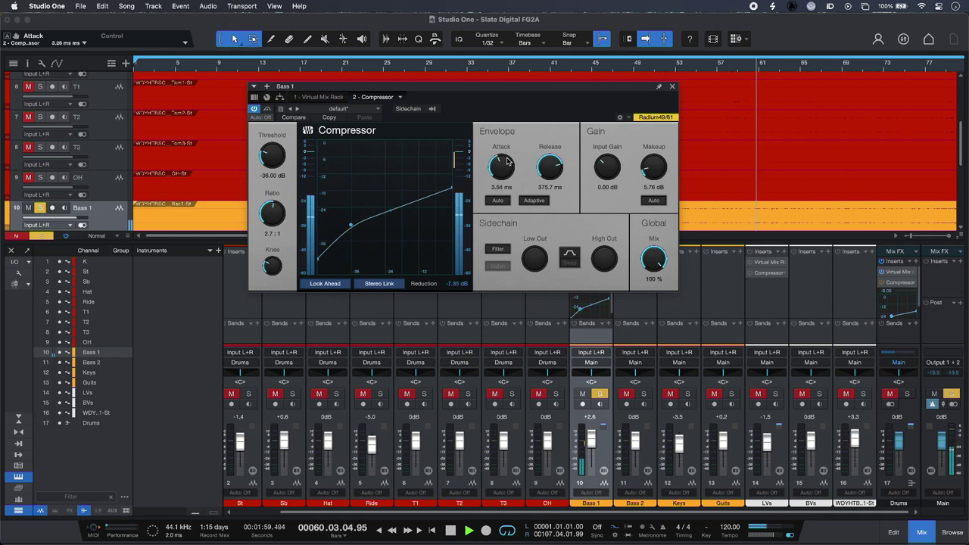
left_click_drag(502, 165, 501, 152)
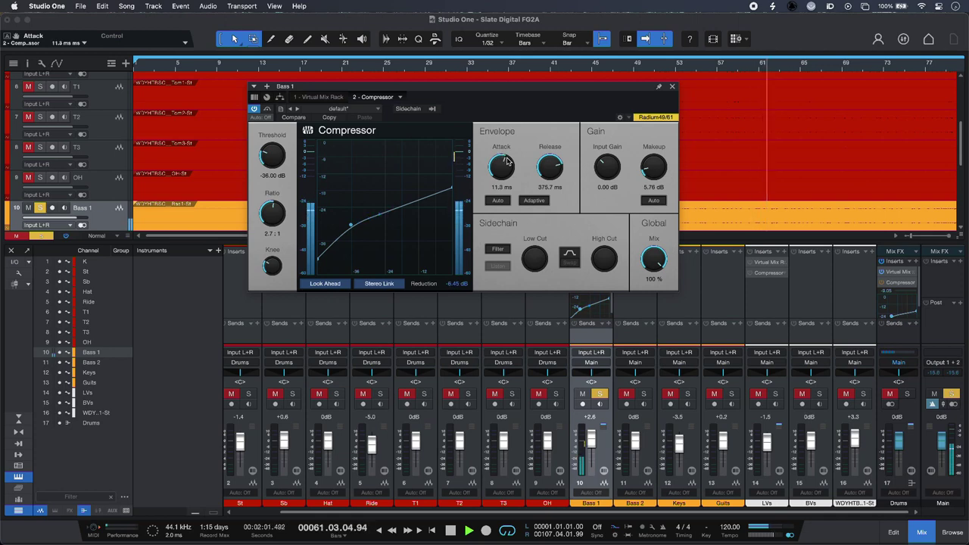
left_click_drag(501, 166, 501, 155)
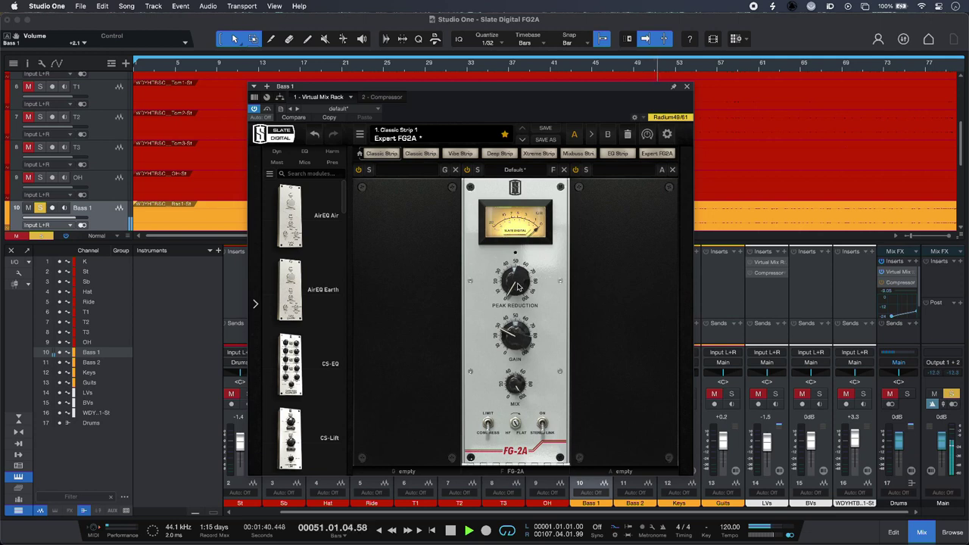
Step: Set the Bass 1 FG-2A peak reduction and output gain, then move to the next channel's Compressor
left_click_drag(515, 285, 523, 273)
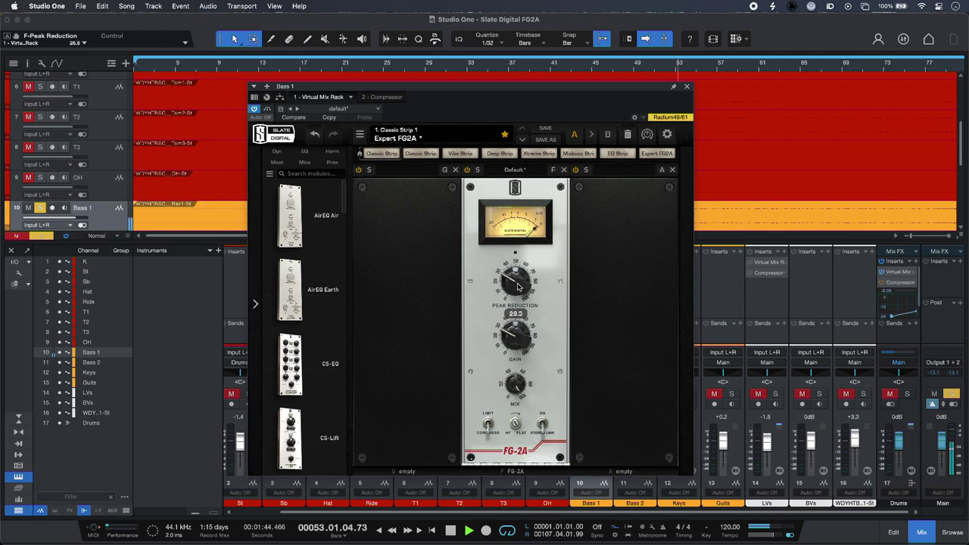
left_click_drag(515, 285, 522, 275)
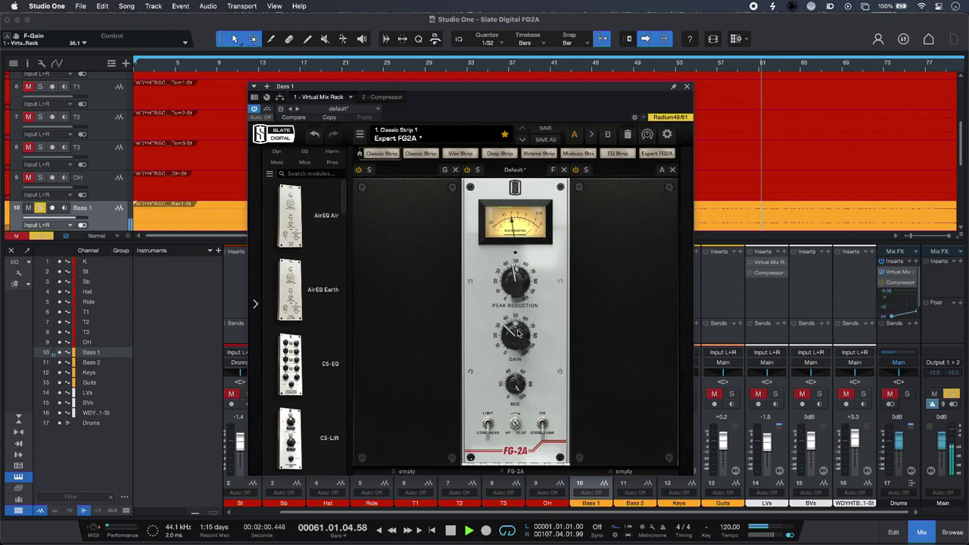
left_click(450, 530)
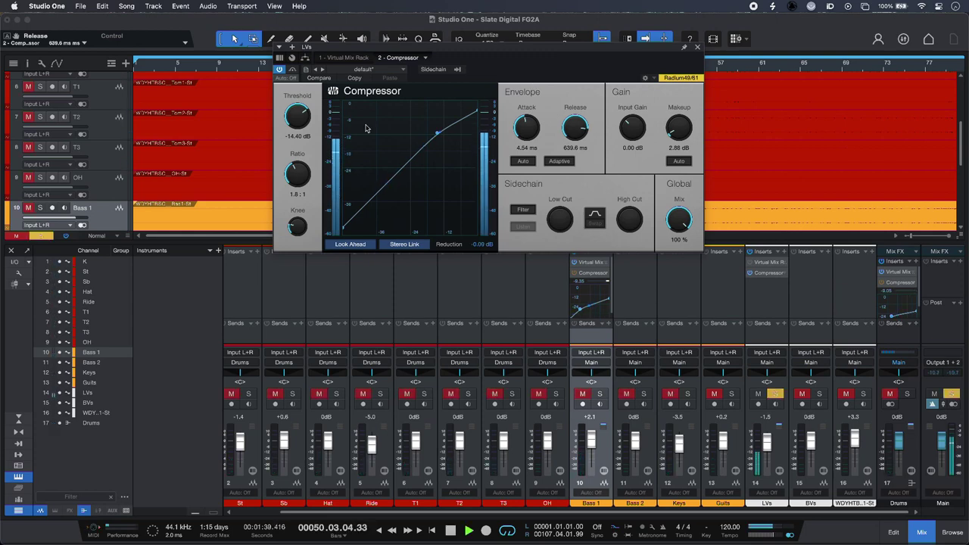
Step: Set this Compressor to about -23 dB threshold and roughly 11:1 ratio
left_click_drag(296, 115, 294, 118)
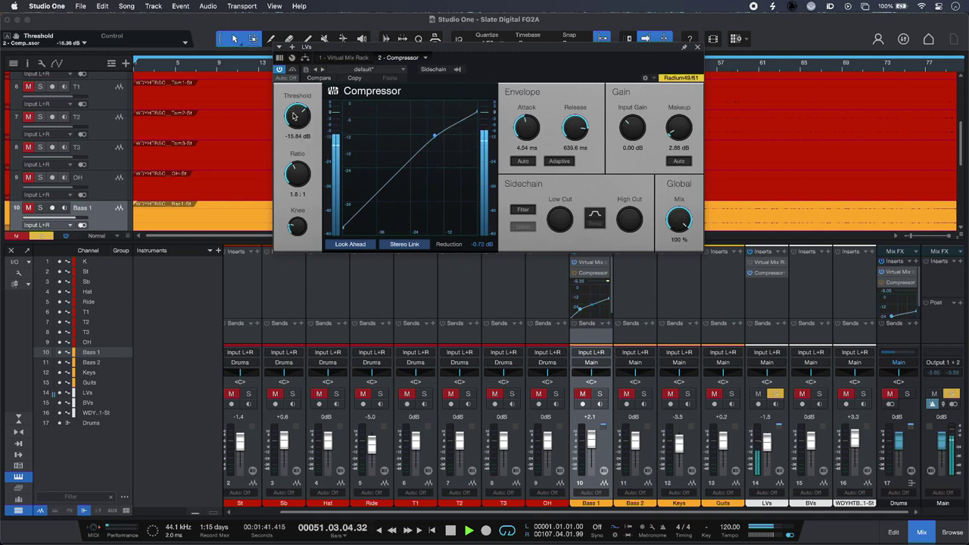
left_click_drag(297, 113, 297, 137)
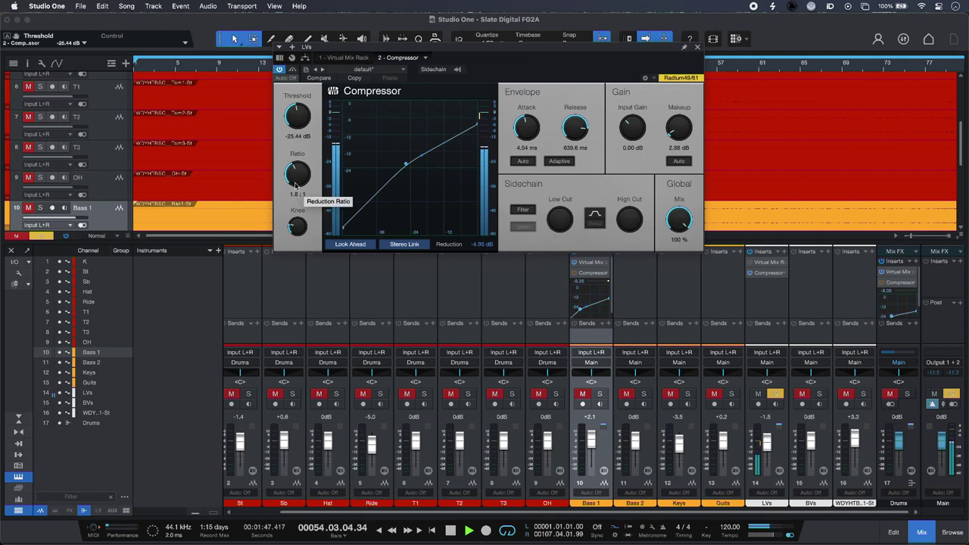
left_click_drag(297, 173, 296, 166)
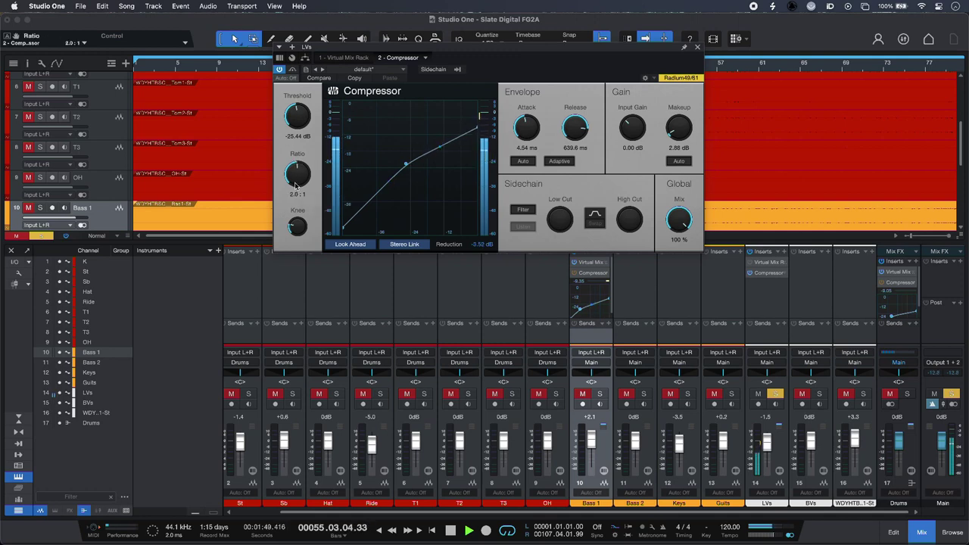
left_click_drag(297, 173, 297, 164)
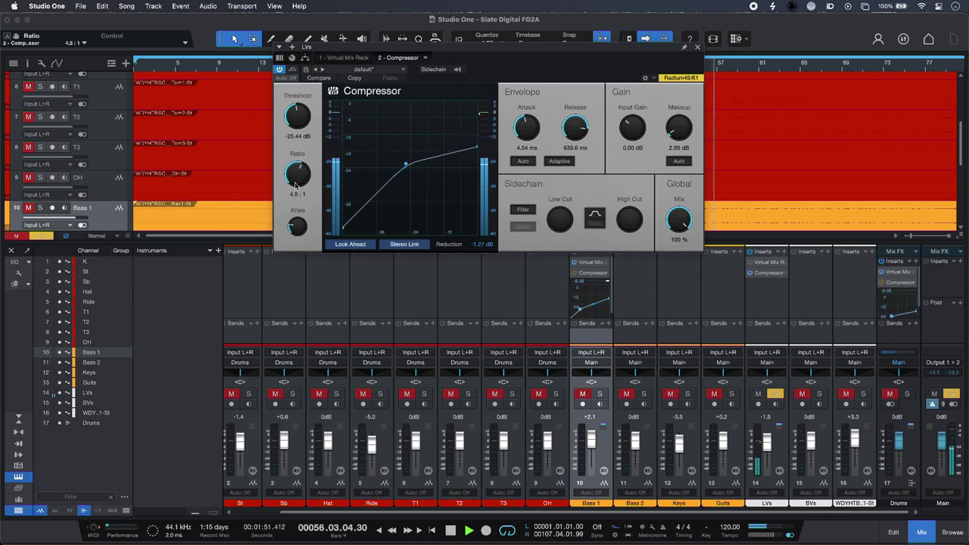
left_click_drag(297, 172, 297, 164)
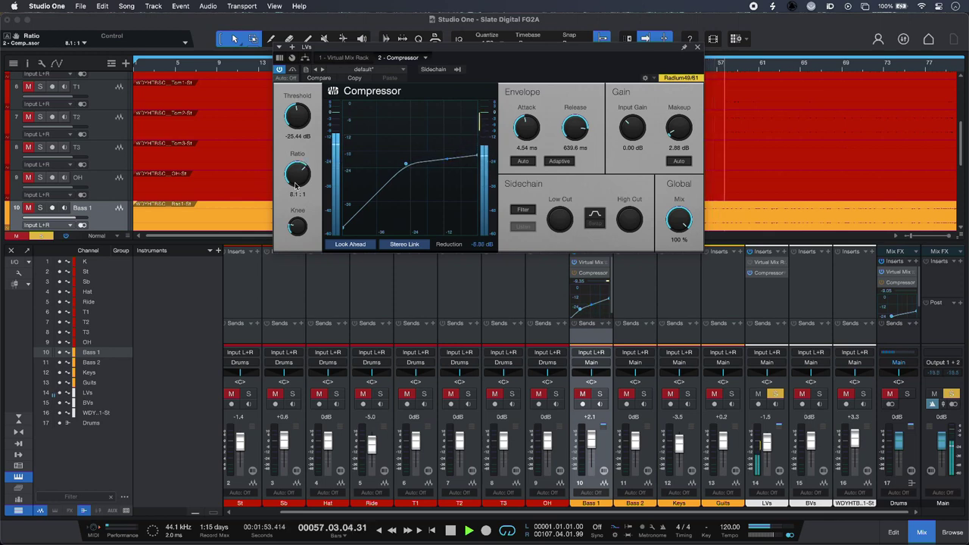
left_click_drag(297, 175, 302, 163)
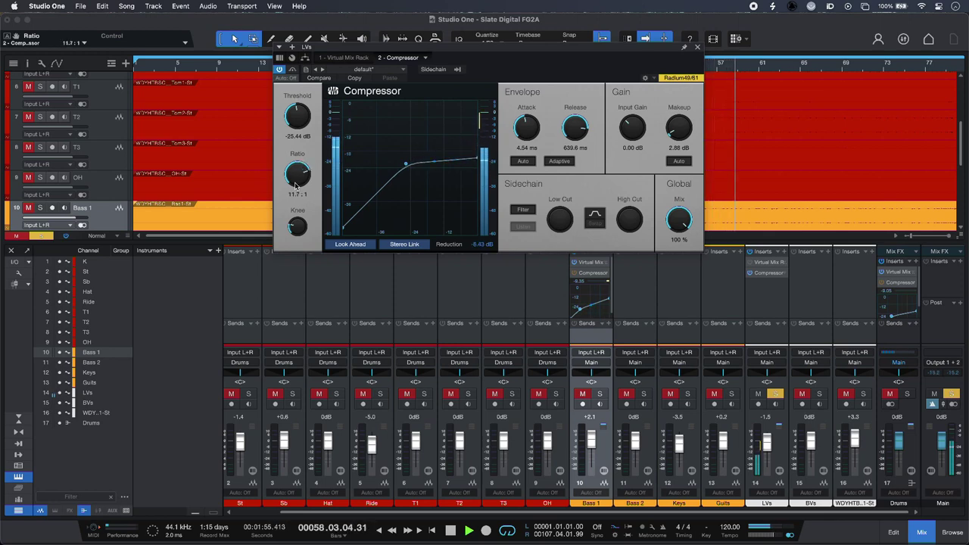
Step: Lengthen the attack and shorten the release, then bring up the channel's FG-2A
left_click_drag(297, 174, 297, 182)
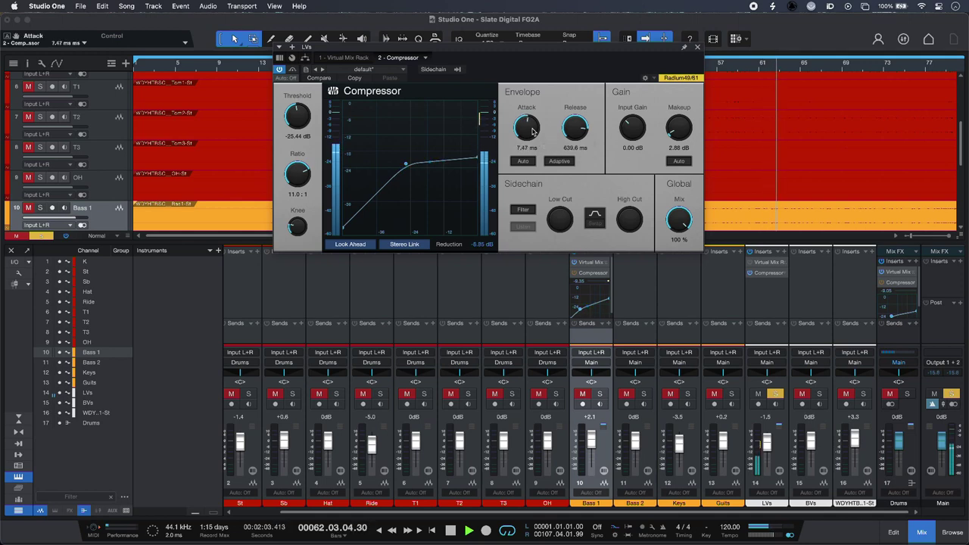
left_click_drag(527, 127, 527, 114)
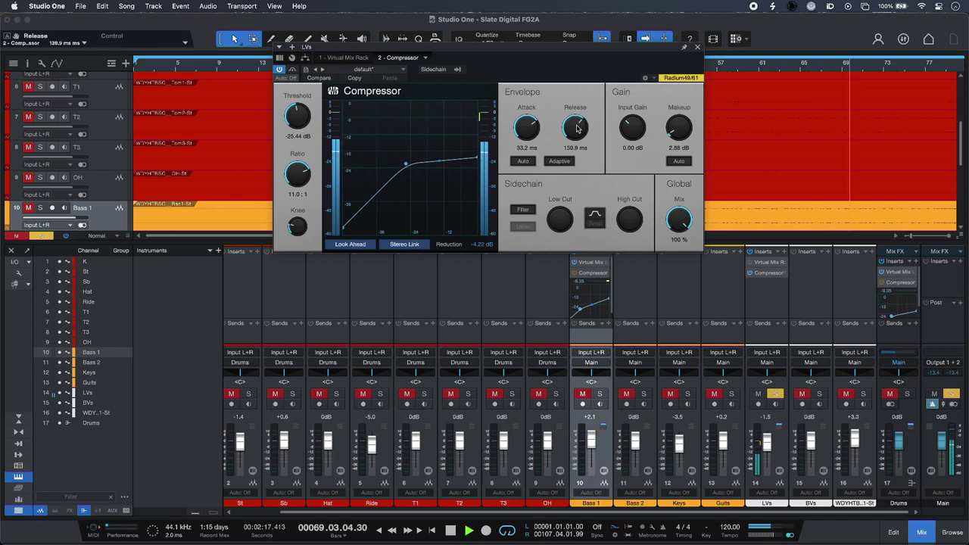
left_click_drag(575, 128, 575, 113)
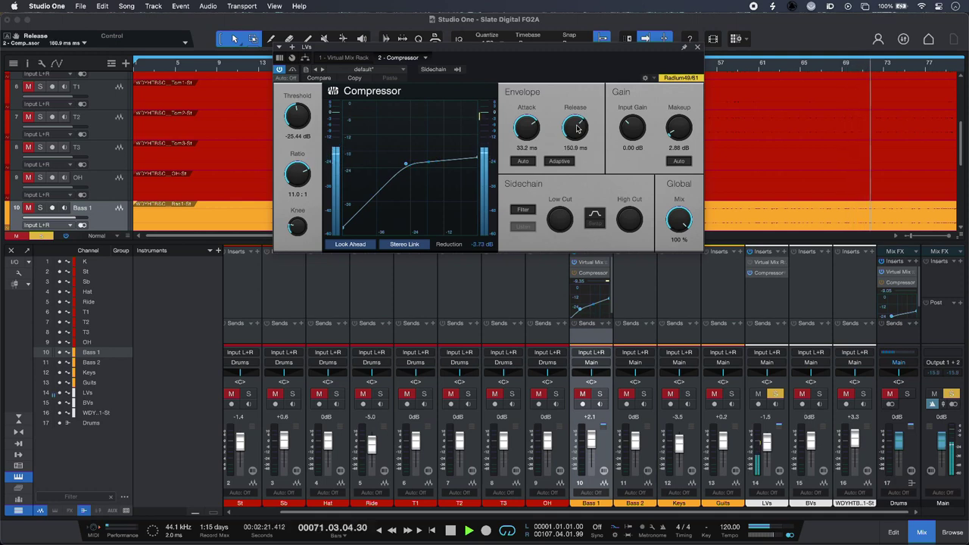
left_click(468, 530)
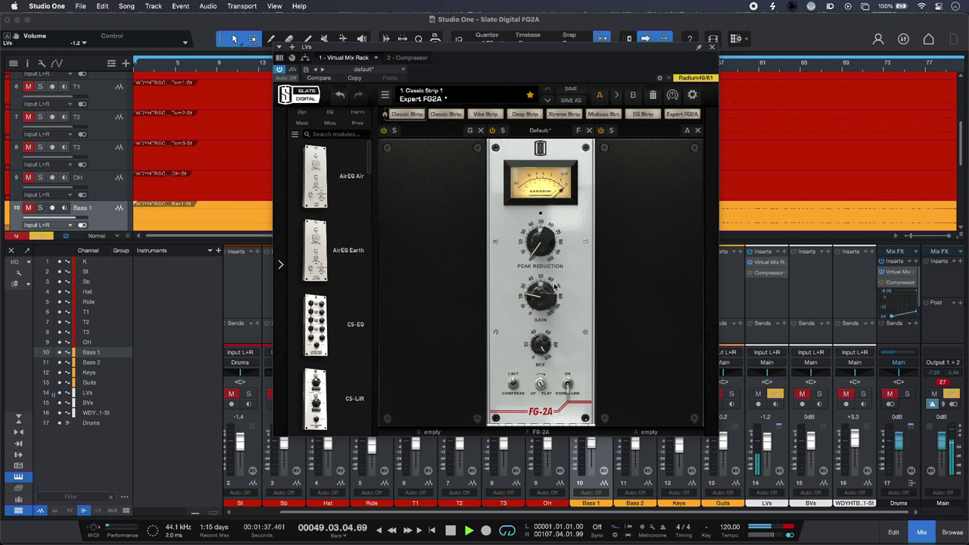
Step: Set the FG-2A peak reduction on this channel
left_click_drag(539, 241, 539, 242)
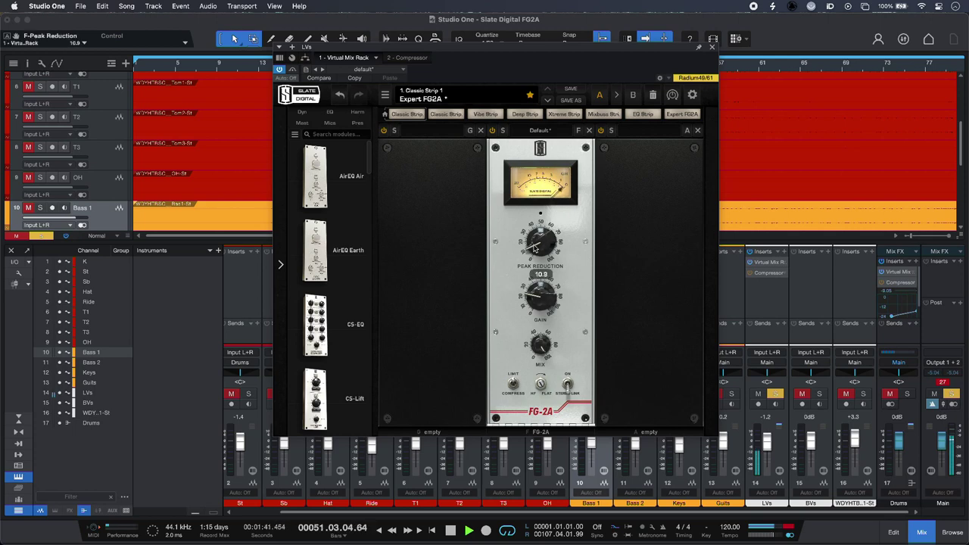
left_click_drag(540, 243, 545, 235)
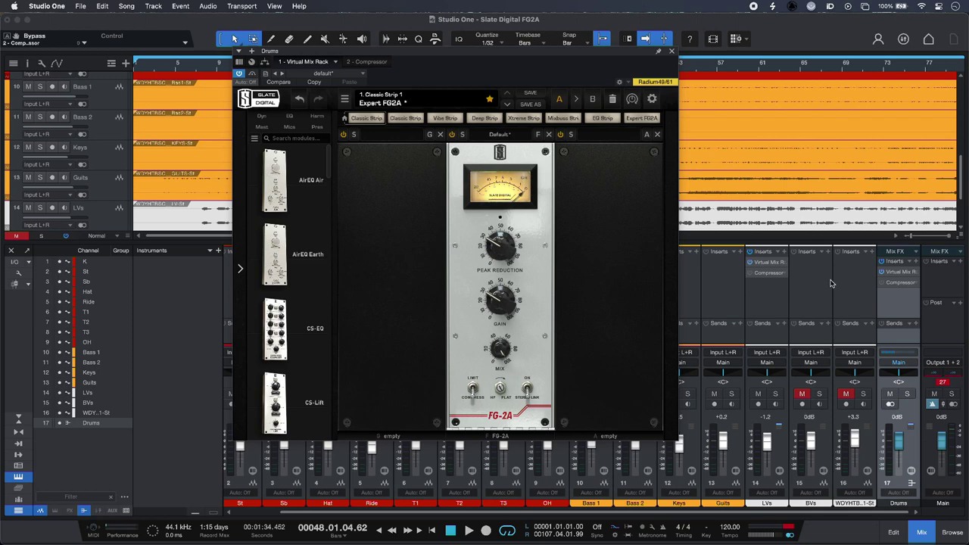
Step: Toggle the Drums stock Compressor bypass to A/B it against the FG-2A
left_click(450, 530)
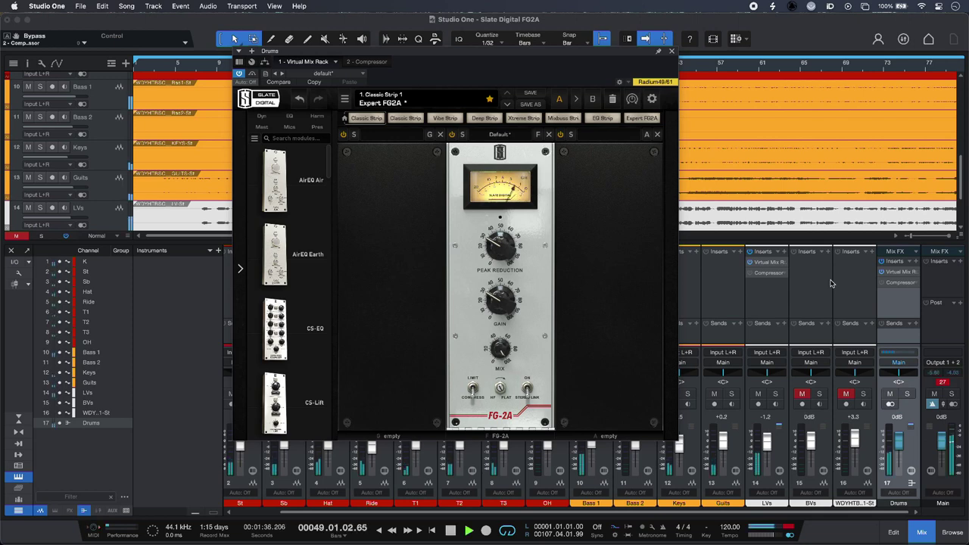